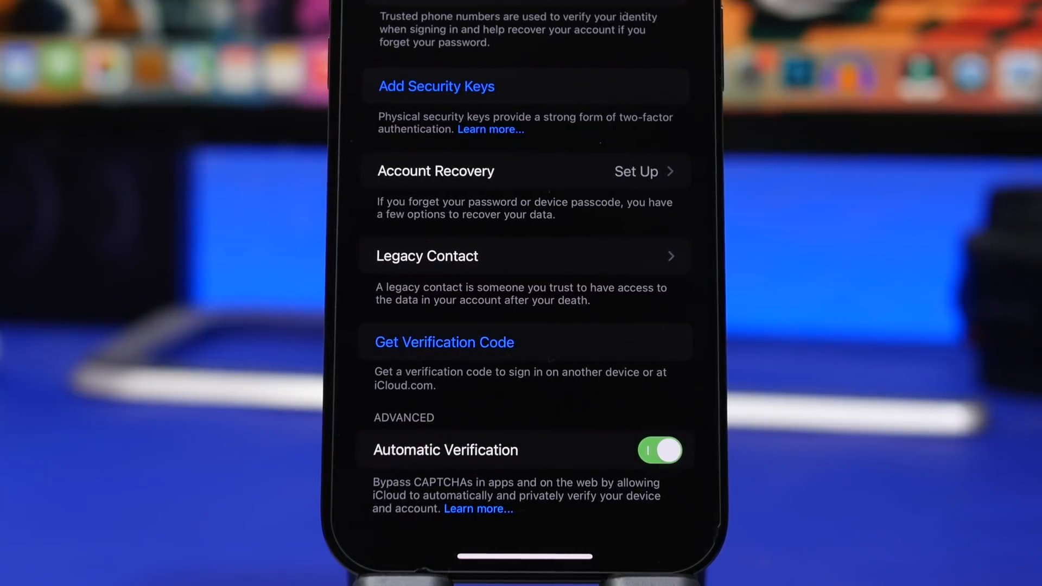
# - Open Add Security Keys from the Apple ID Password & Security settings
pyautogui.click(436, 87)
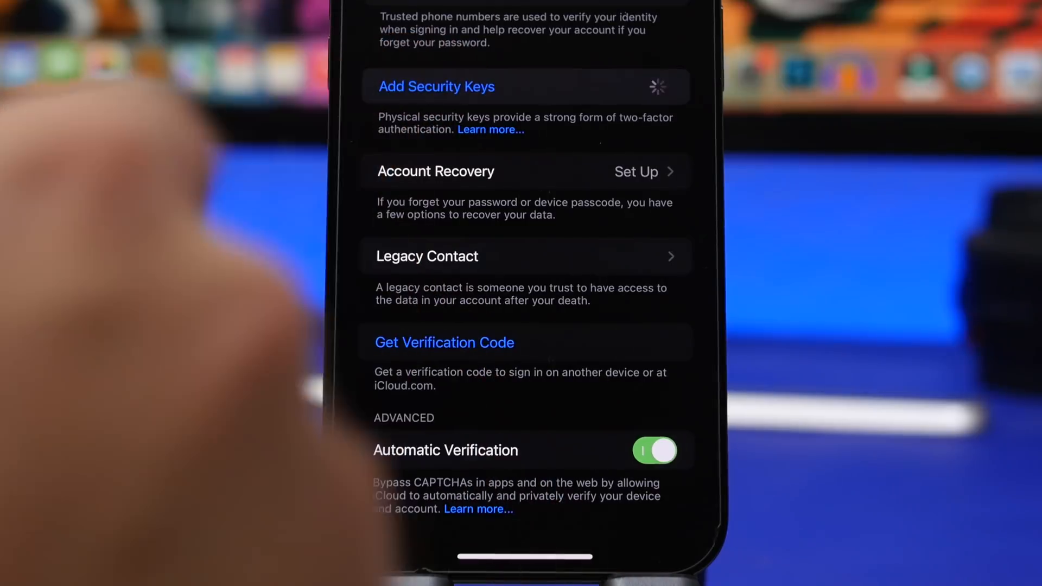
pyautogui.click(436, 86)
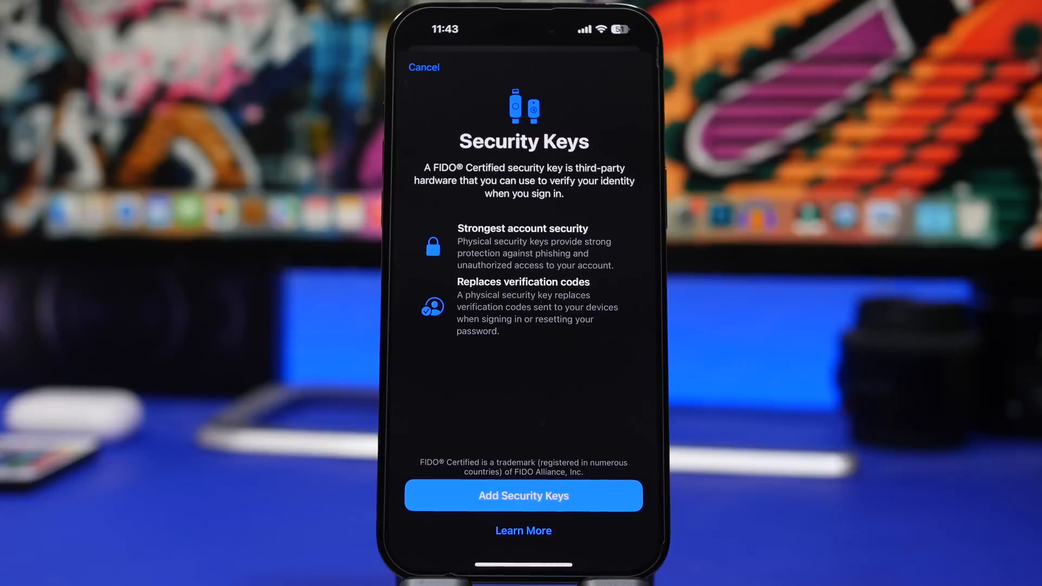
# - Start setup from the Security Keys introduction to reach the two-keys explanation
pyautogui.click(524, 495)
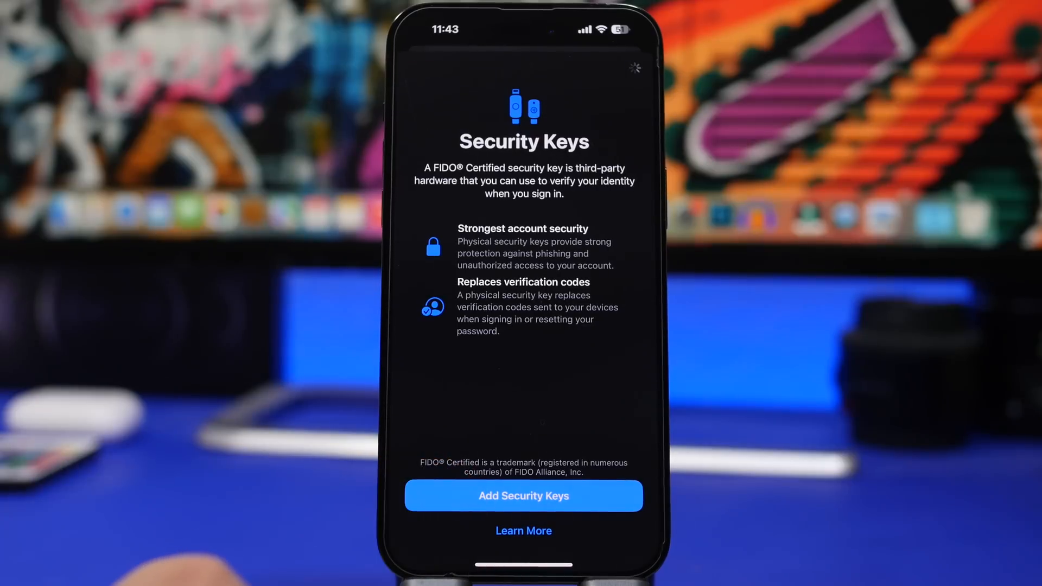
pyautogui.click(523, 495)
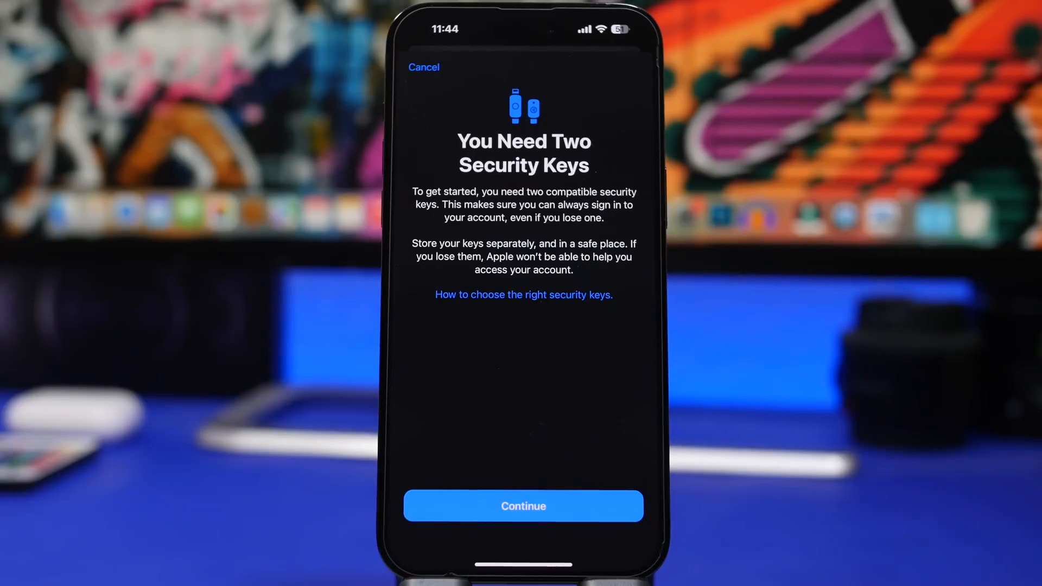
# - Continue past the You Need Two Security Keys screen
pyautogui.click(523, 506)
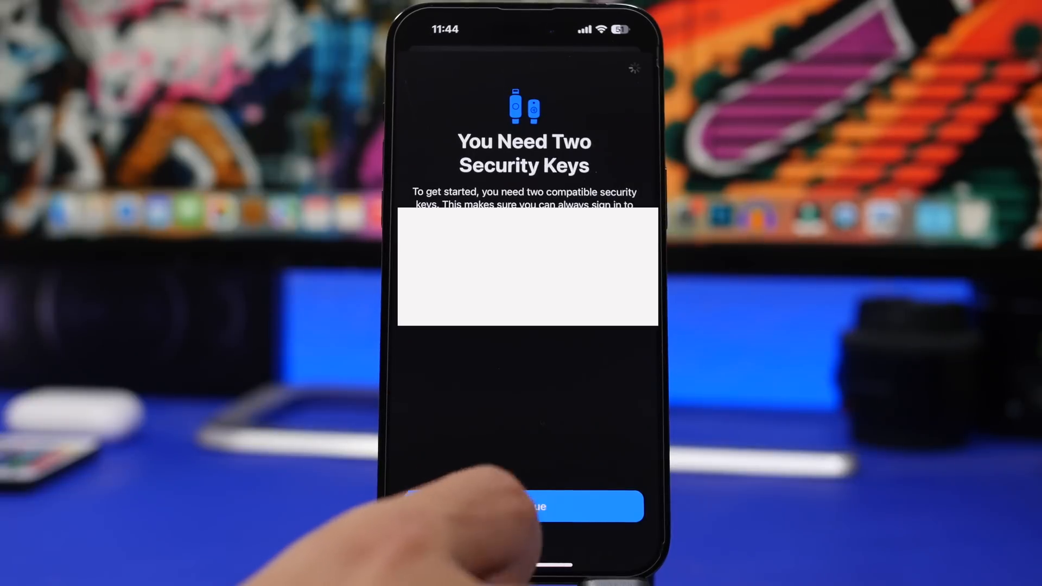
pyautogui.click(524, 506)
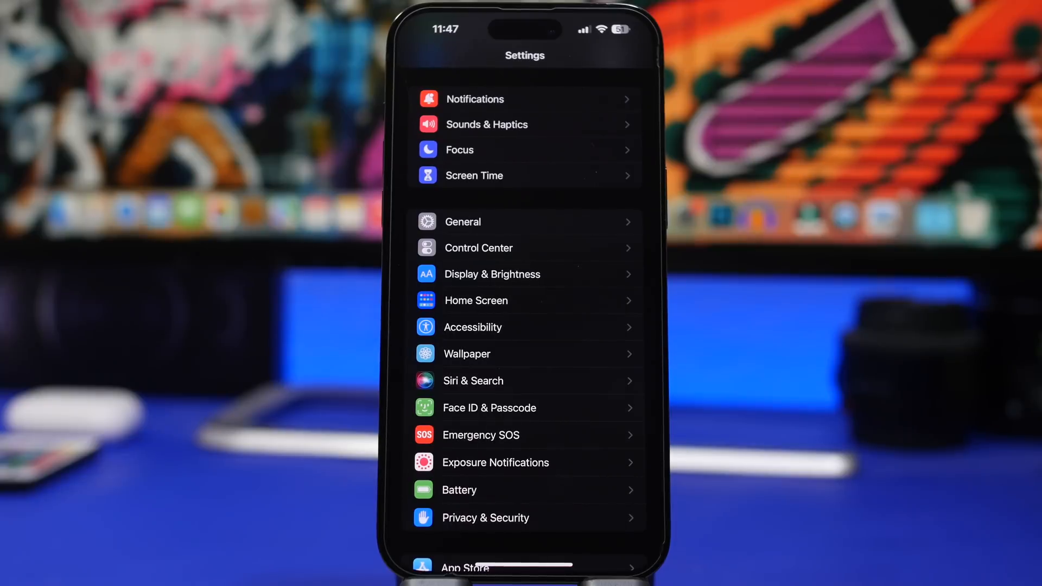
pyautogui.click(466, 353)
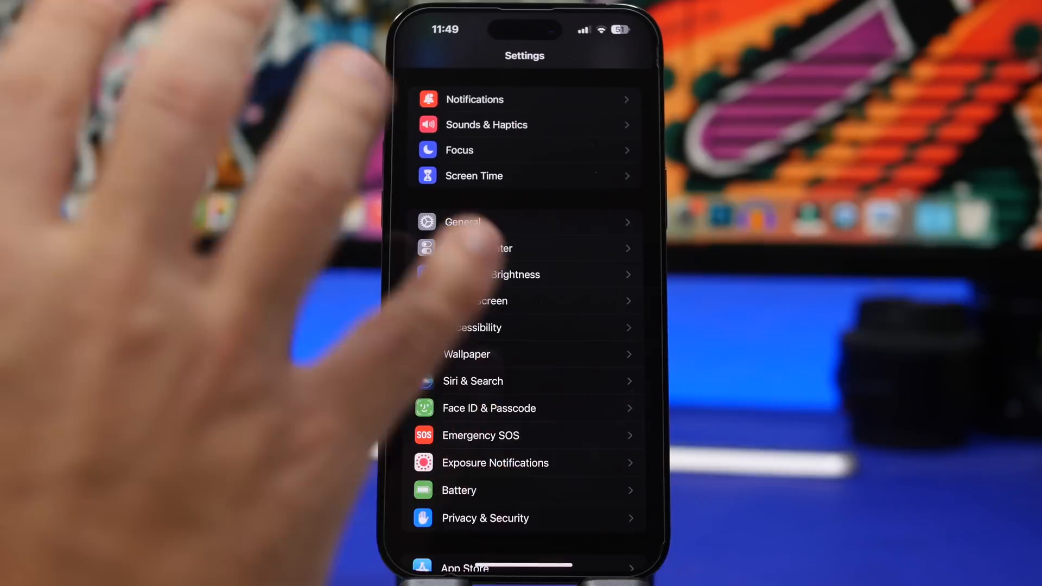
# - Show the CPU benchmark history list in Geekbench 5
pyautogui.click(479, 327)
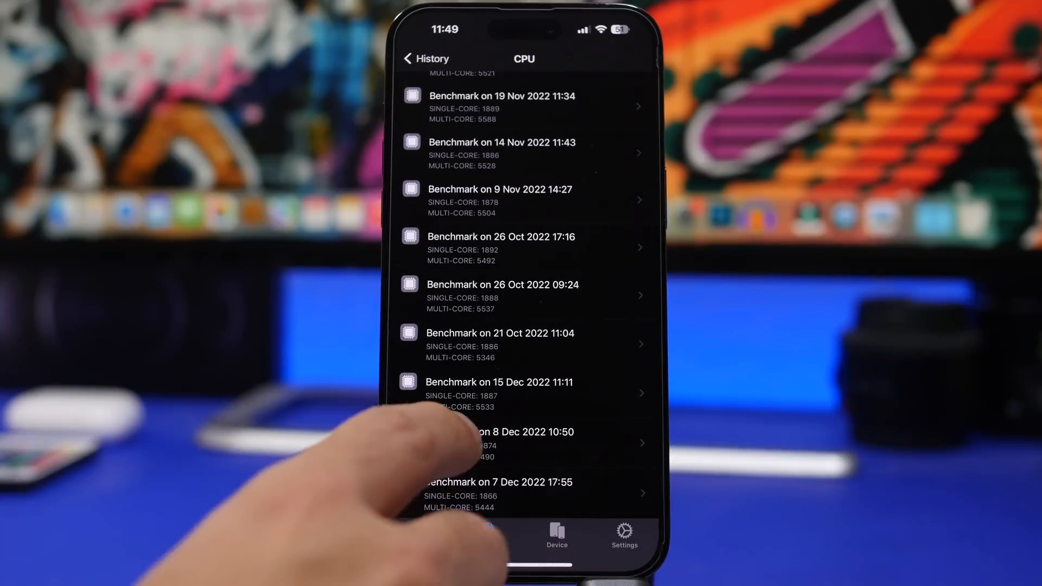
# - View the 15 Dec 2022 result: 1887 single-core, 5533 multi-core on iOS 16.3
pyautogui.click(502, 442)
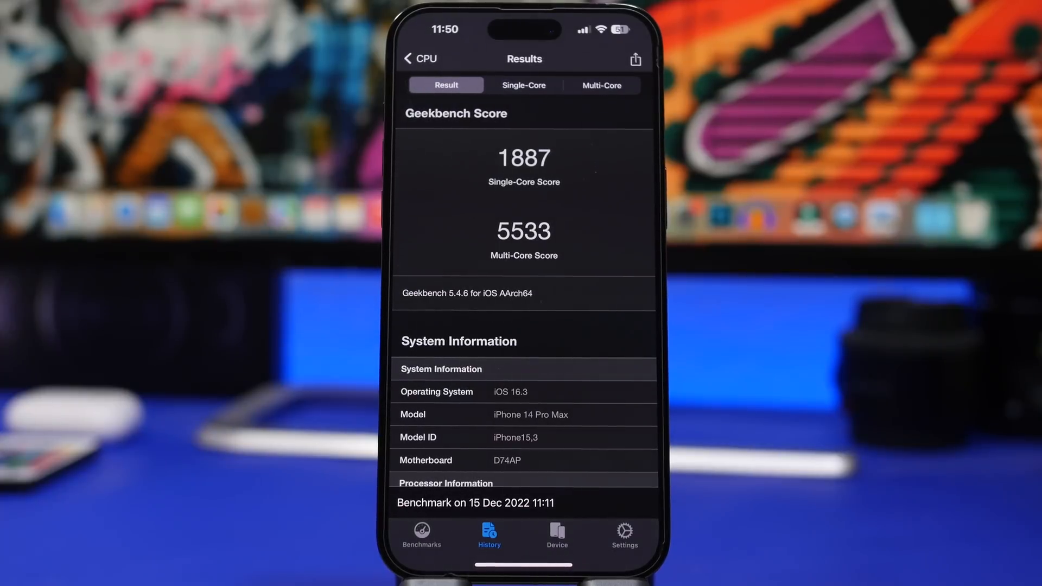
# - Return to the CPU list and view the 8 Dec 2022 iOS 16.2 result (1874/5490)
pyautogui.click(418, 58)
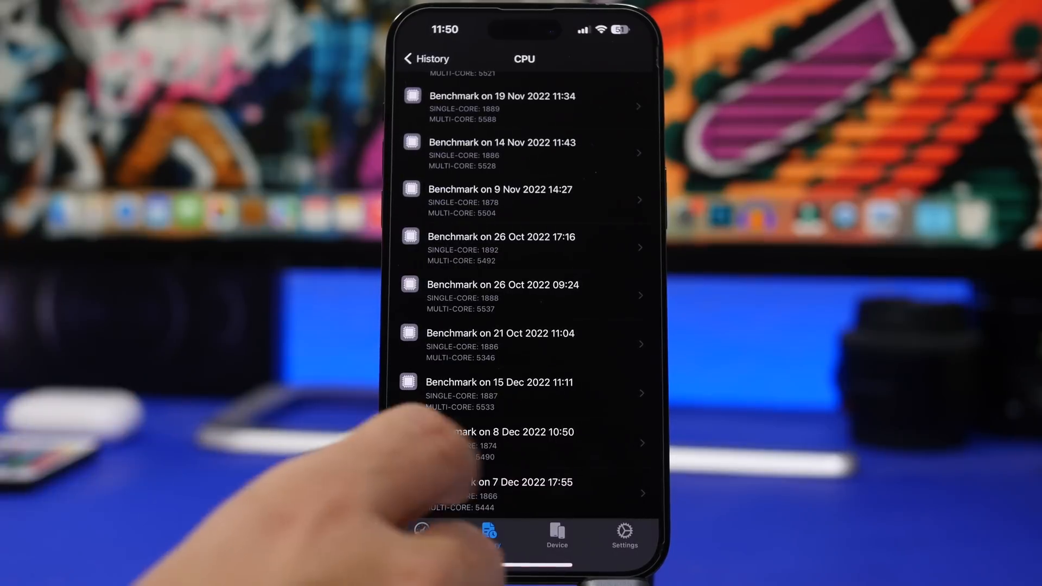
pyautogui.click(524, 432)
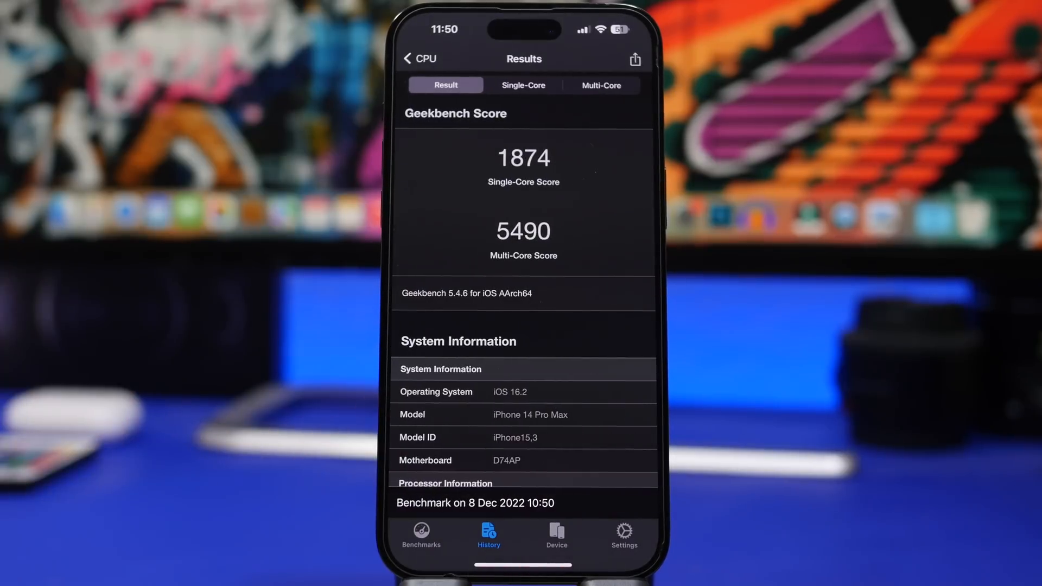